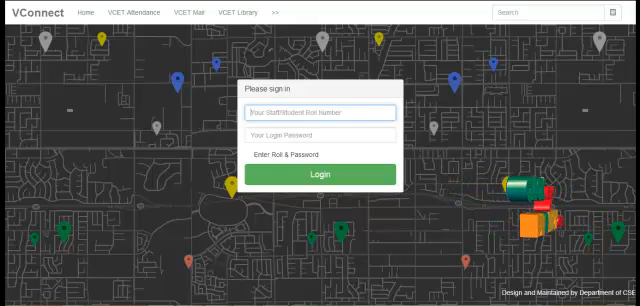
type("CSE0006")
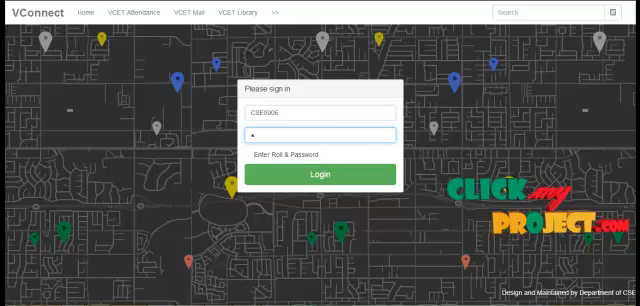
type("••••")
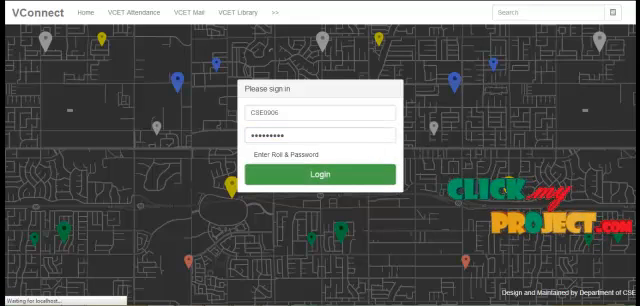
left_click(320, 174)
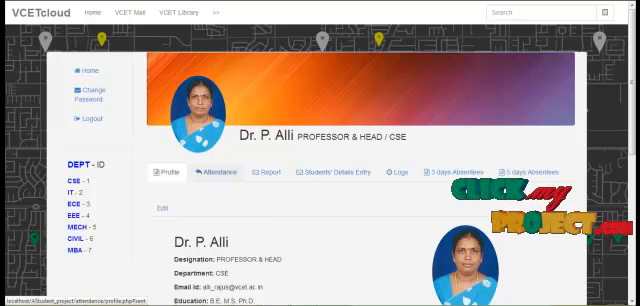
Step: Scroll down the staff profile to reach the class-wise mark entry sheet
scroll("down", 3)
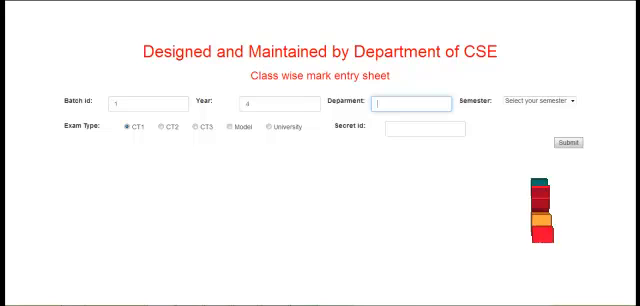
Step: Submit class details with semester and secret id, get no records, then correct the batch id to 2
left_click(540, 102)
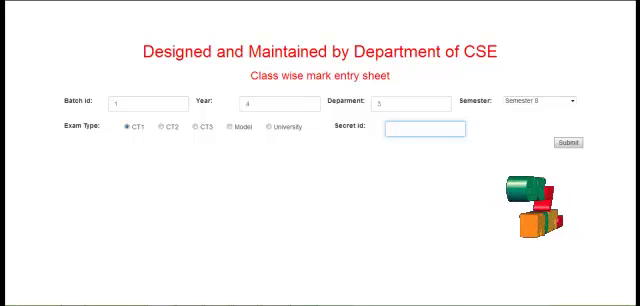
left_click(572, 140)
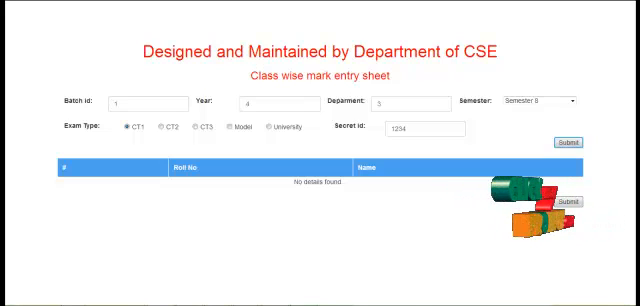
left_click(150, 104)
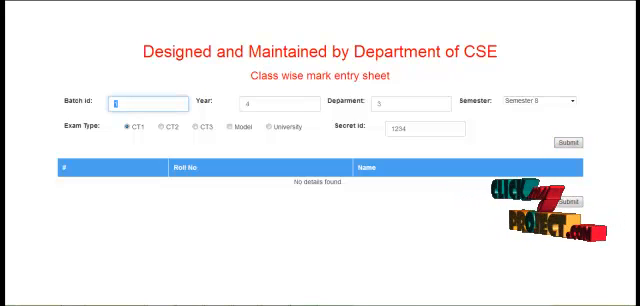
type("2")
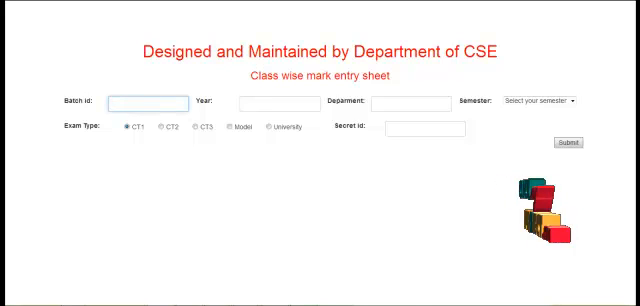
type("a")
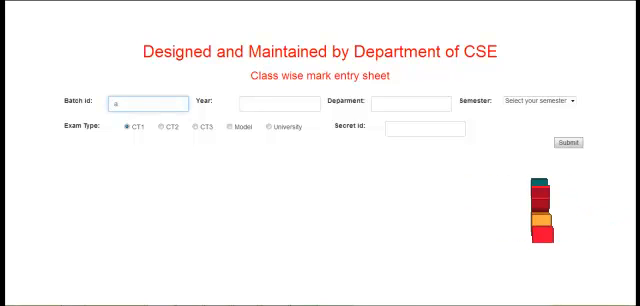
left_click(270, 104)
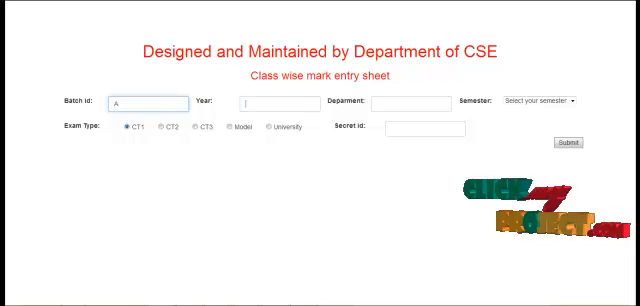
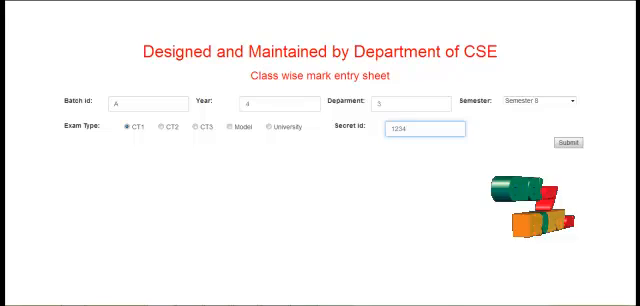
left_click(592, 140)
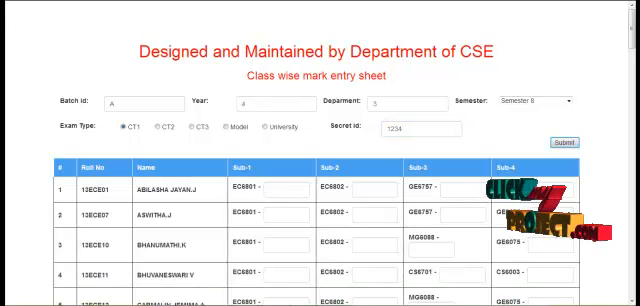
scroll("down", 3)
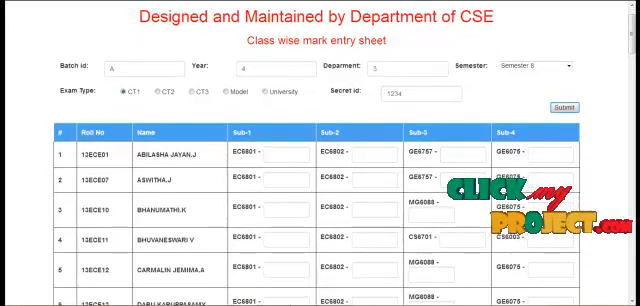
scroll("down", 3)
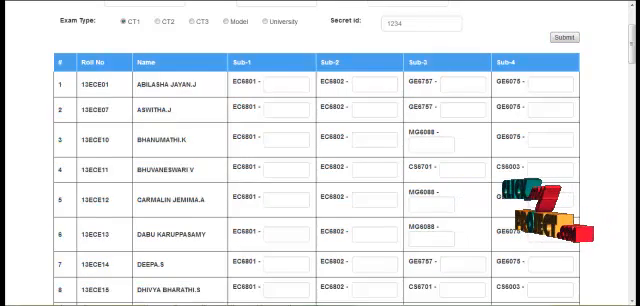
scroll("down", 3)
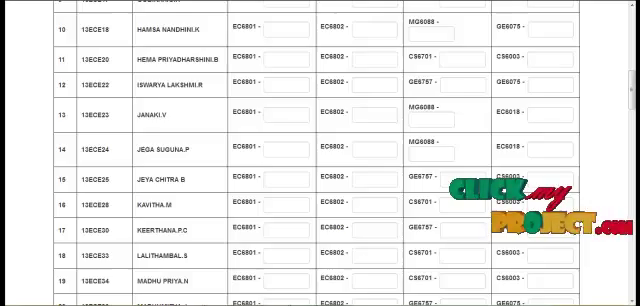
scroll("down", 3)
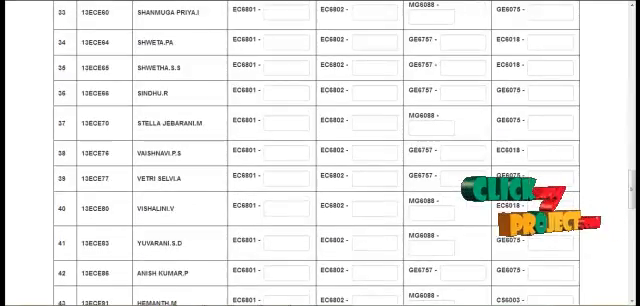
scroll("down", 3)
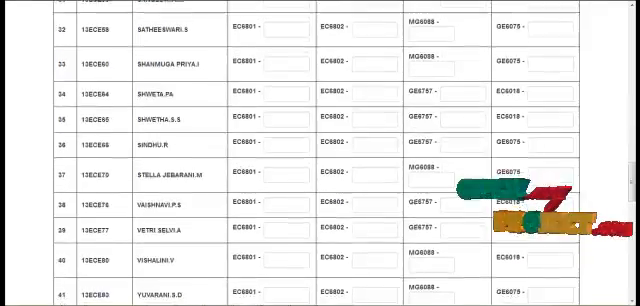
scroll("down", 3)
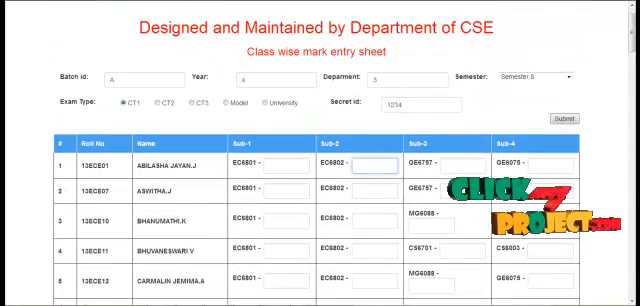
Step: Enter subject marks 90, 60, 65 and 60 for the first student and submit to get the results table
type("90")
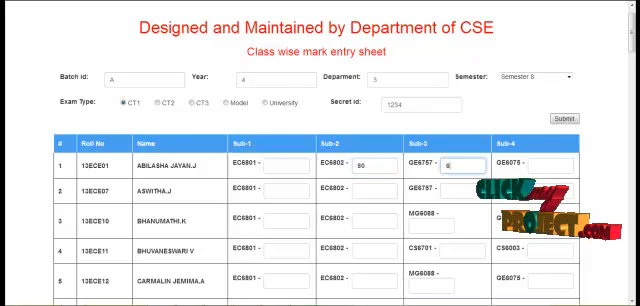
type("60")
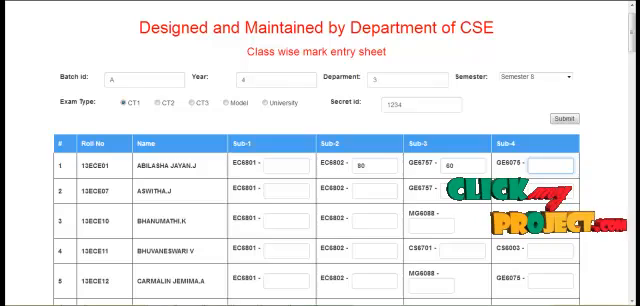
type("65")
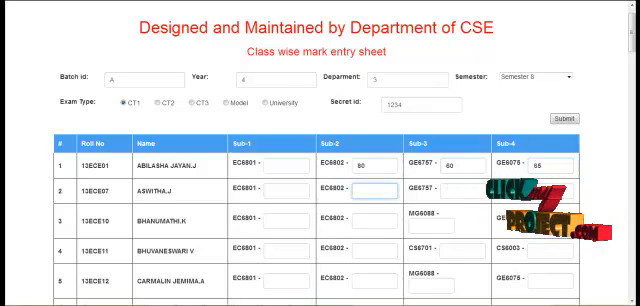
type("60")
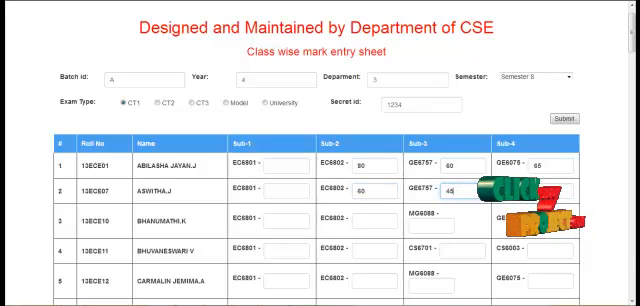
scroll("down", 3)
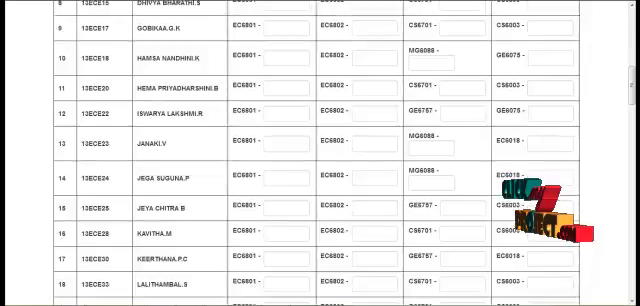
scroll("down", 3)
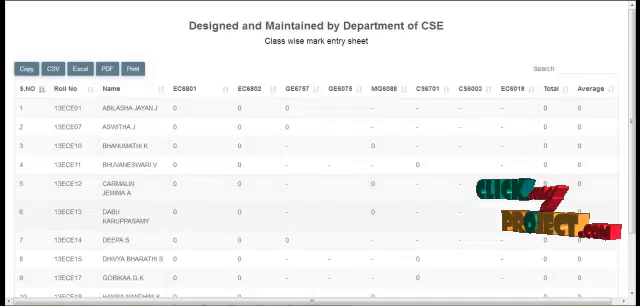
Step: Export the results table to an Excel spreadsheet of marks, totals and averages
scroll("down", 3)
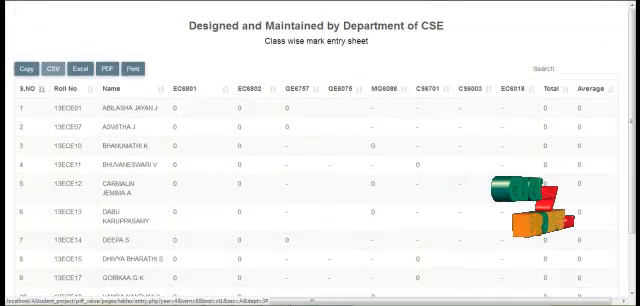
left_click(52, 68)
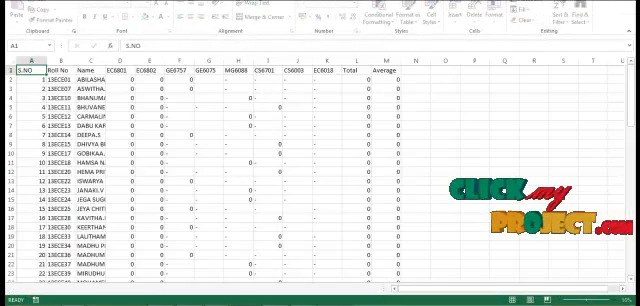
scroll("down", 3)
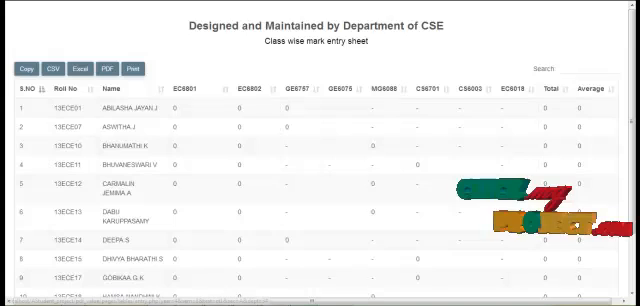
Step: Return to the mark entry sheet and scroll to the last roll numbers
scroll("down", 3)
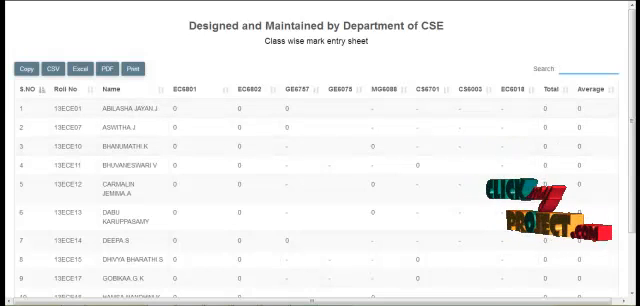
scroll("down", 3)
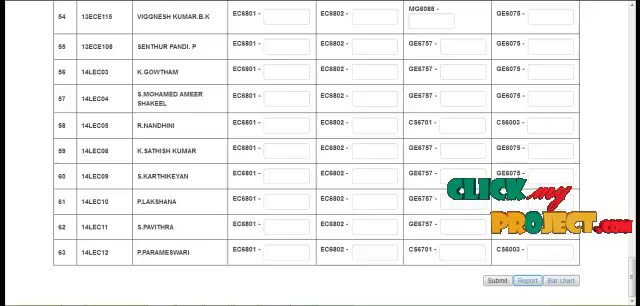